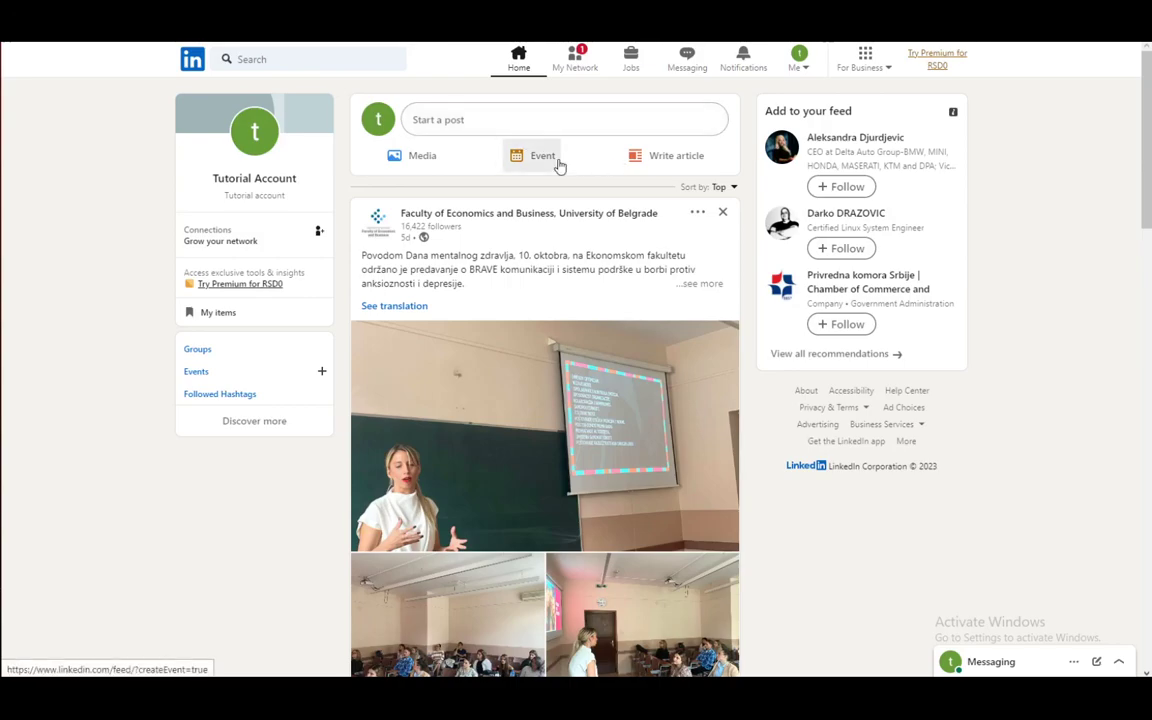
mouse_move(500, 176)
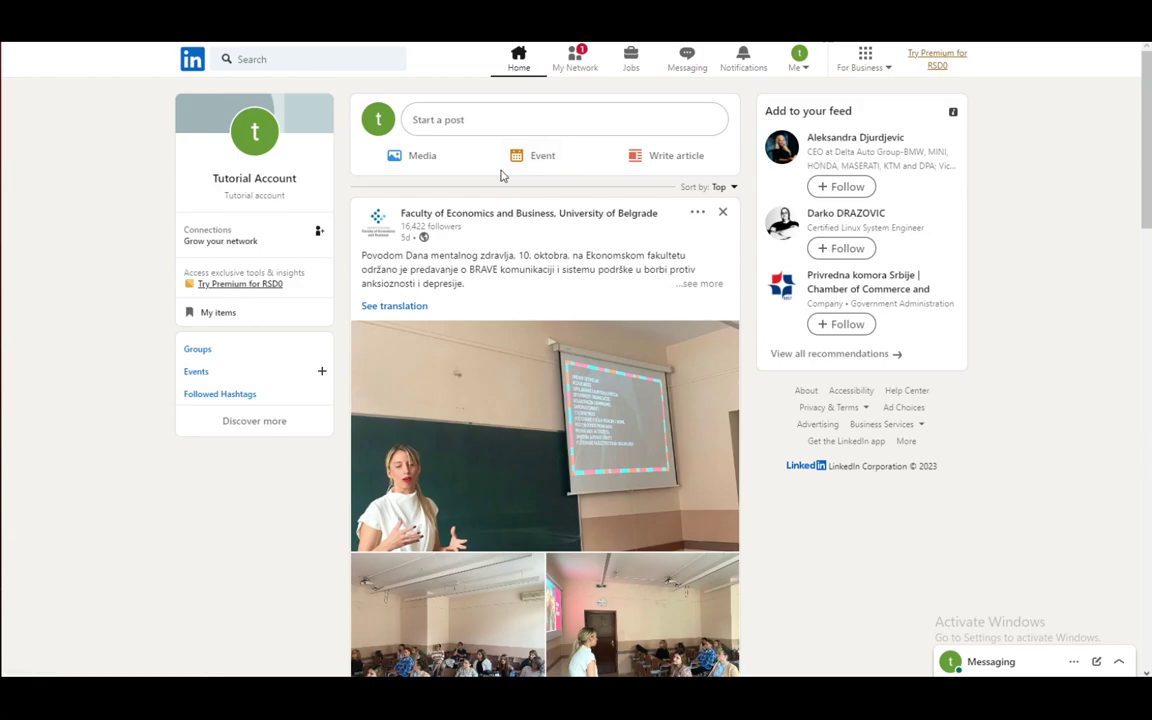
mouse_move(532, 156)
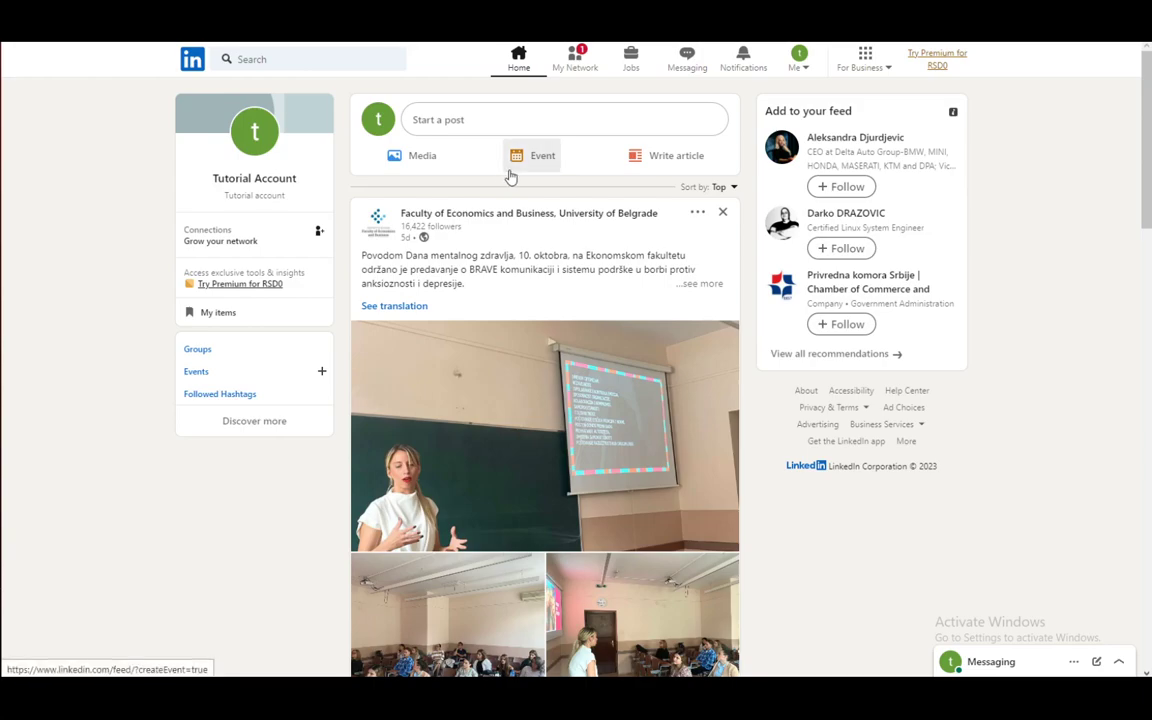
mouse_move(480, 306)
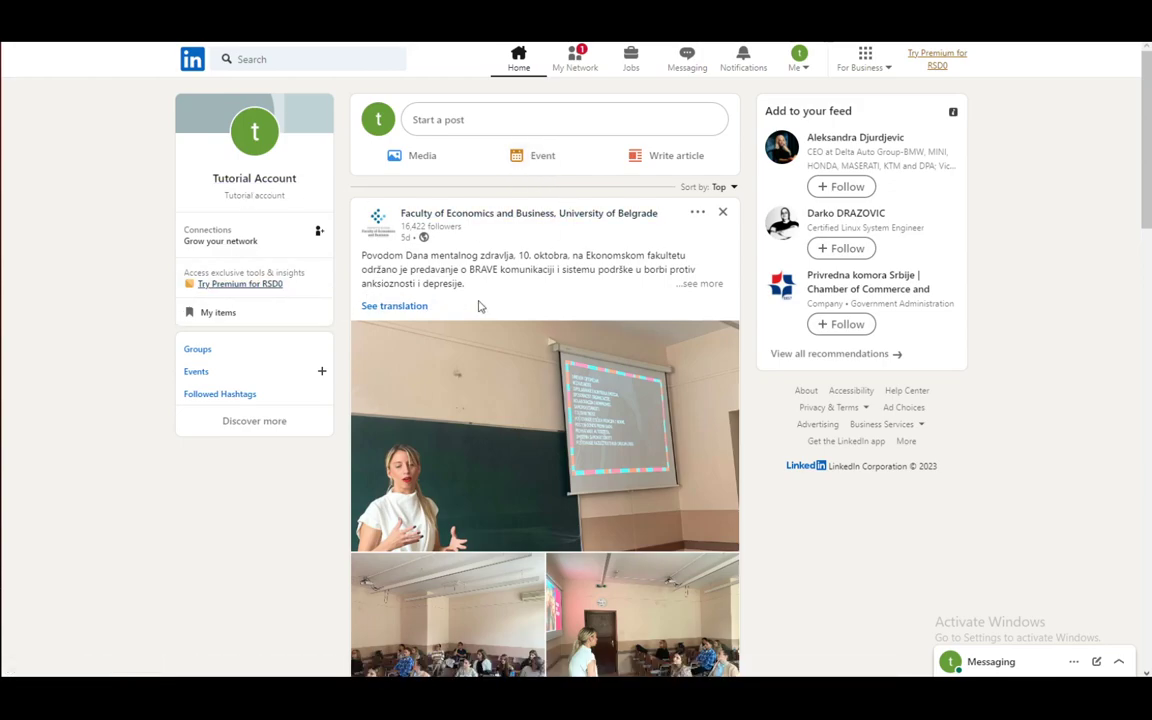
mouse_move(480, 306)
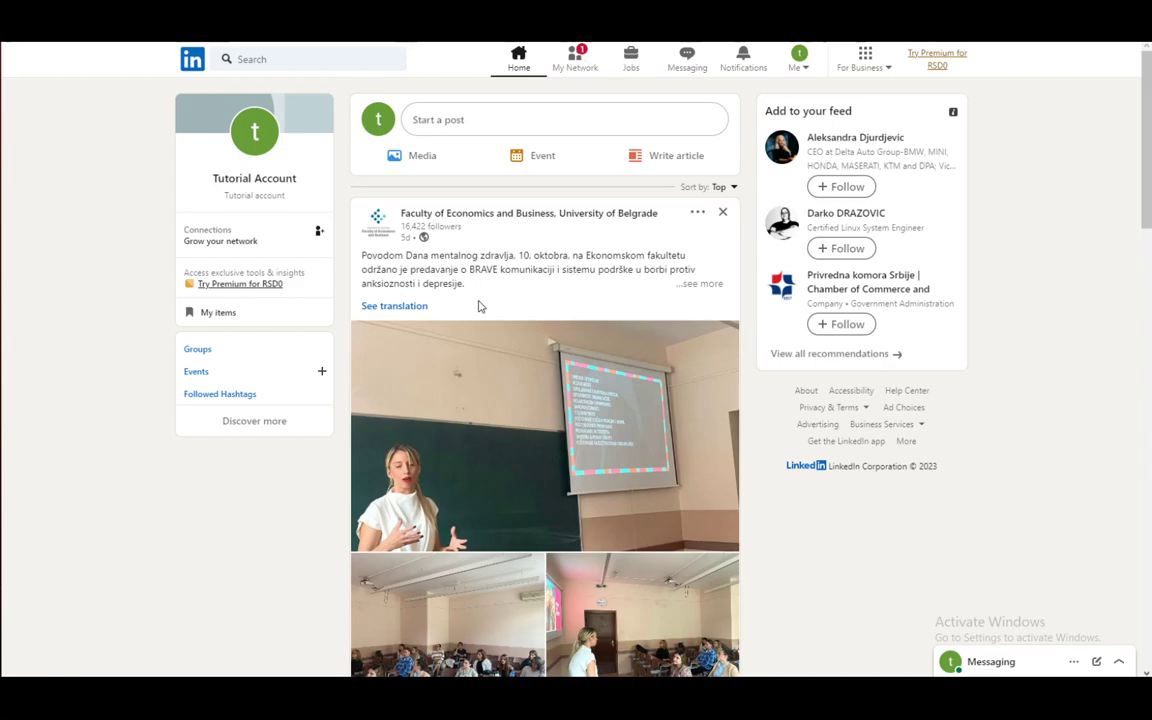
mouse_move(440, 296)
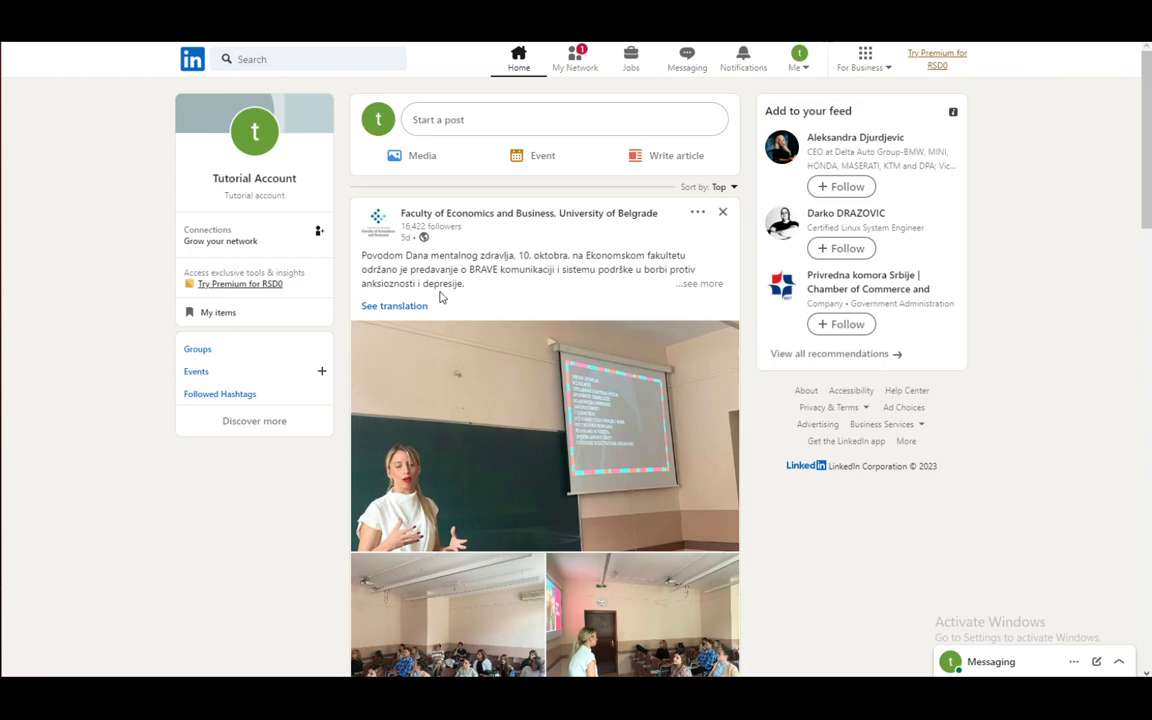
- Go to your own profile page from the Me account menu
left_click(796, 58)
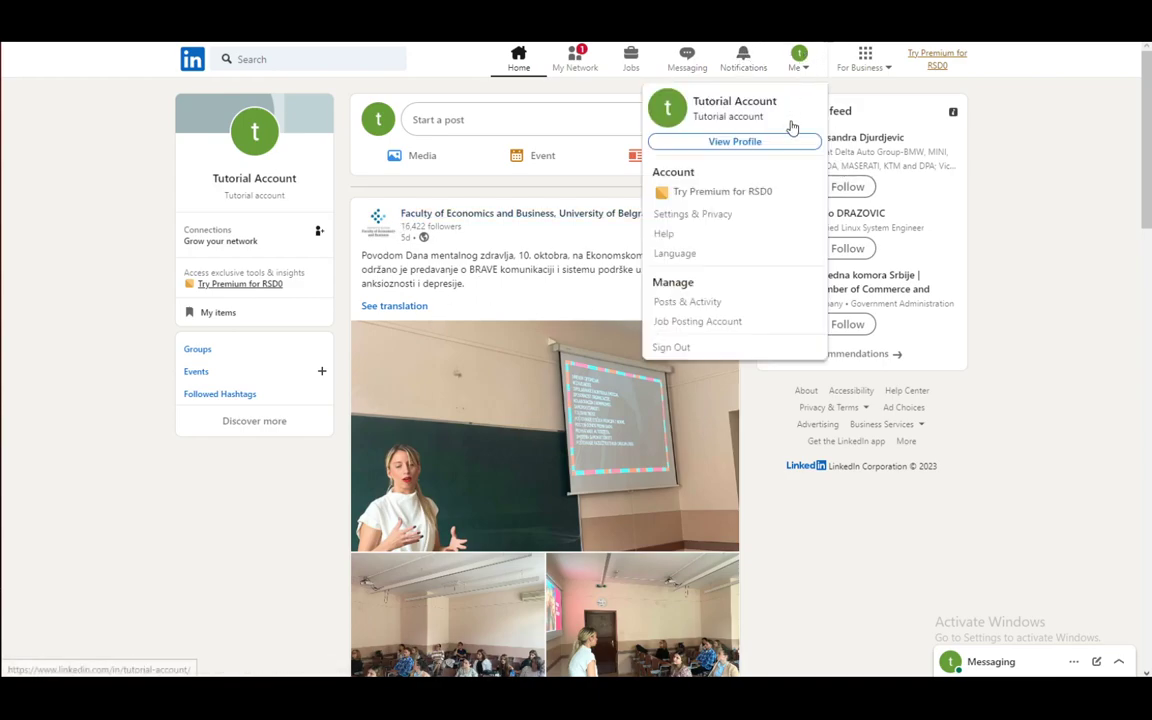
mouse_move(56, 220)
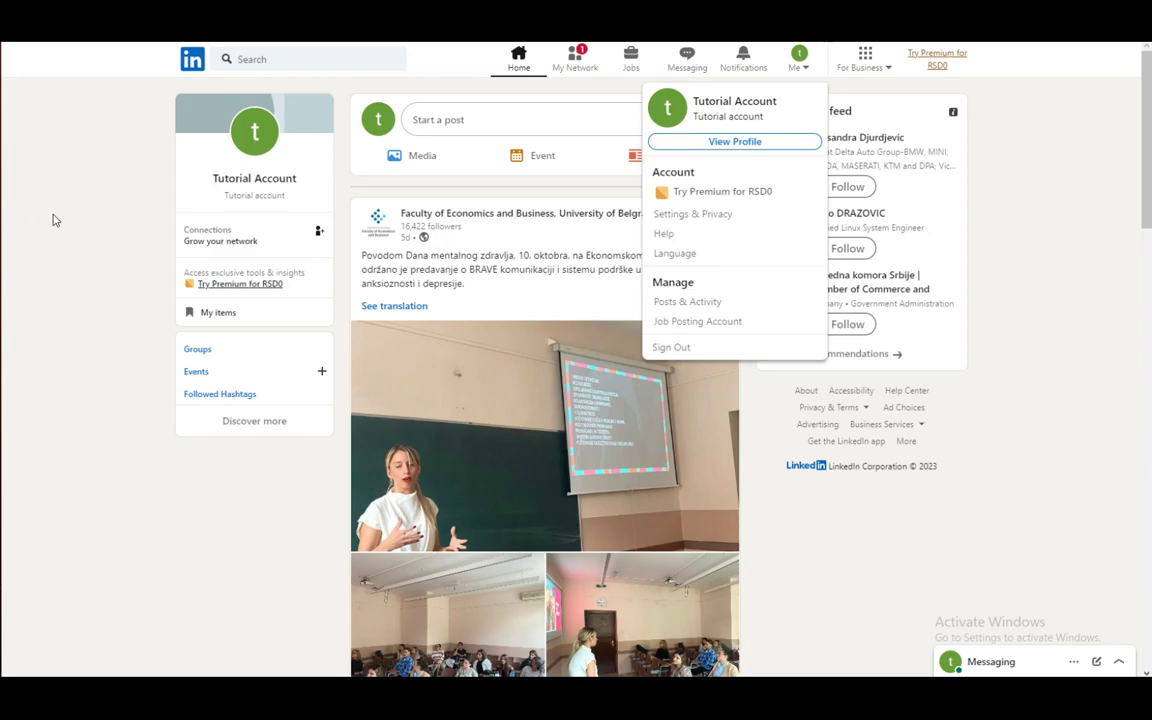
left_click(734, 140)
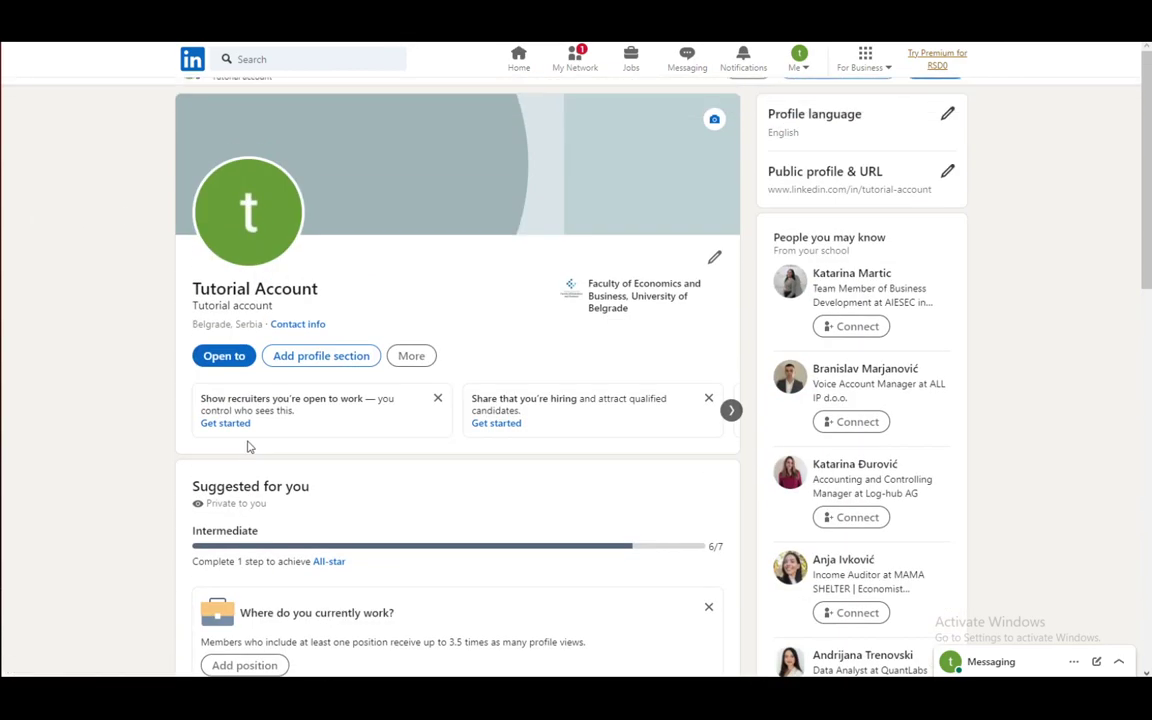
scroll("down", 3)
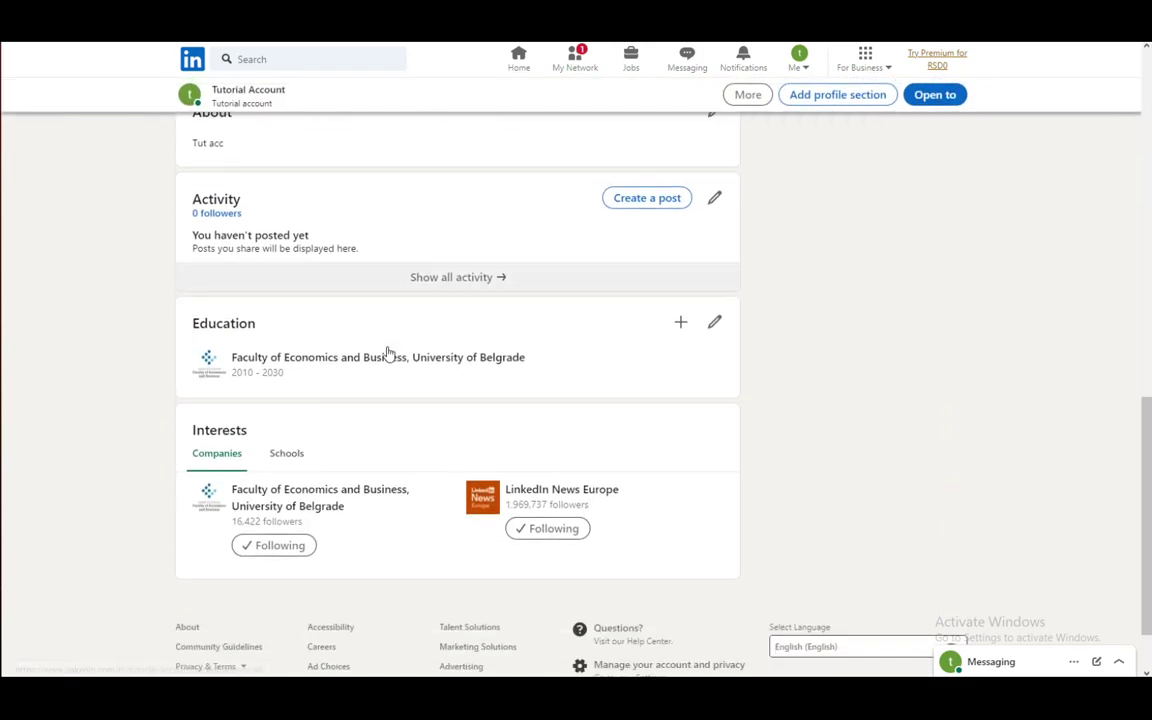
scroll("up", 3)
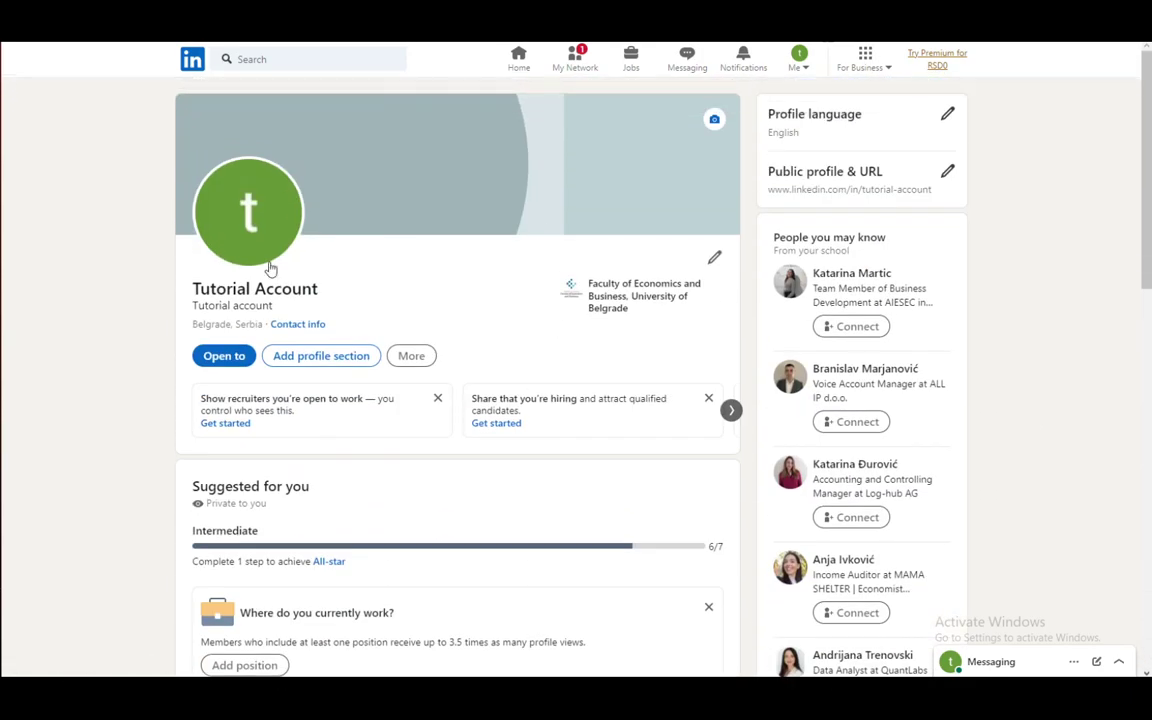
mouse_move(488, 116)
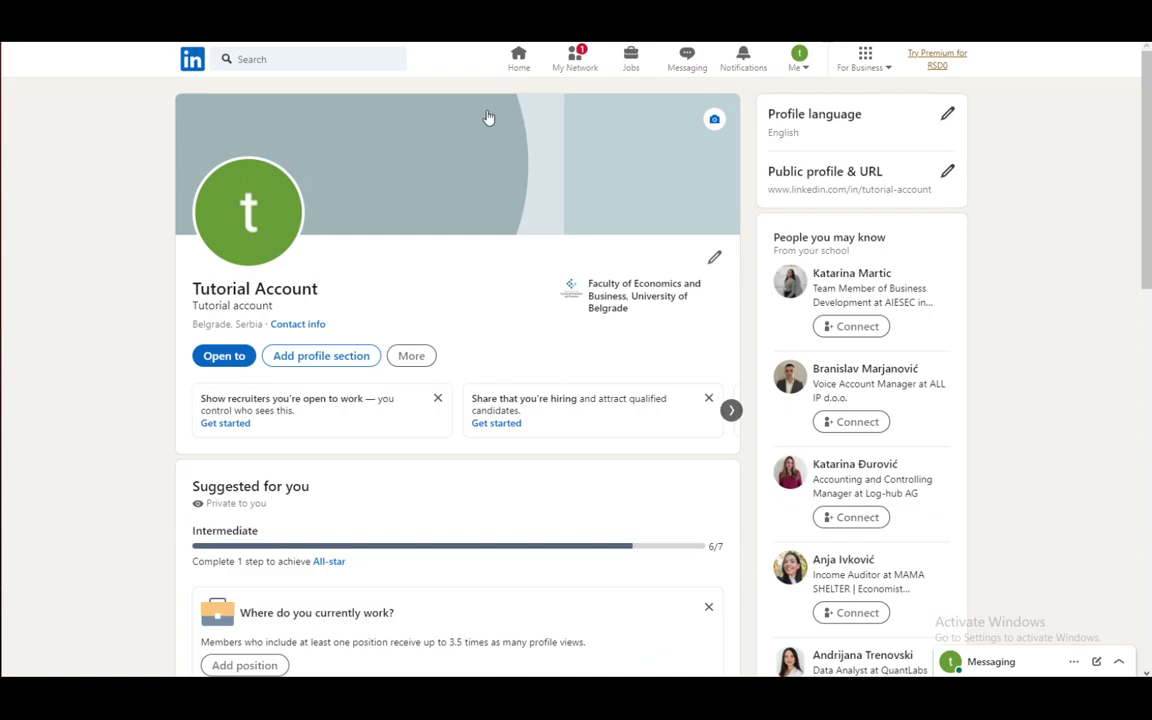
mouse_move(394, 352)
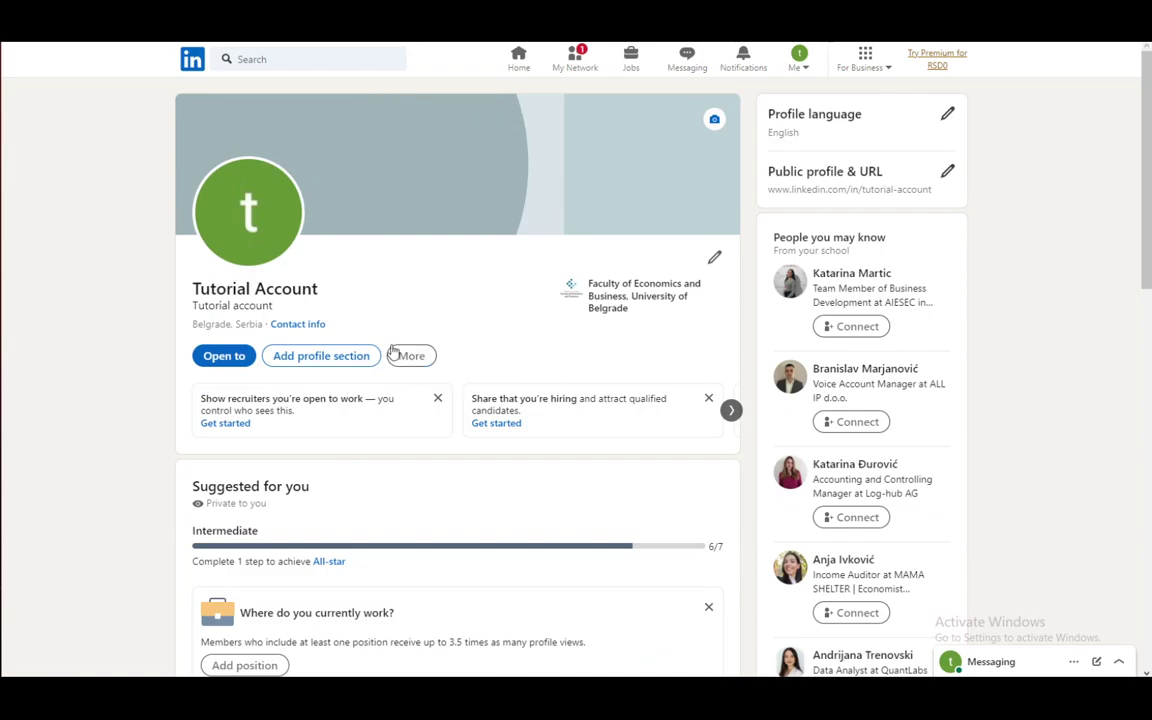
mouse_move(350, 248)
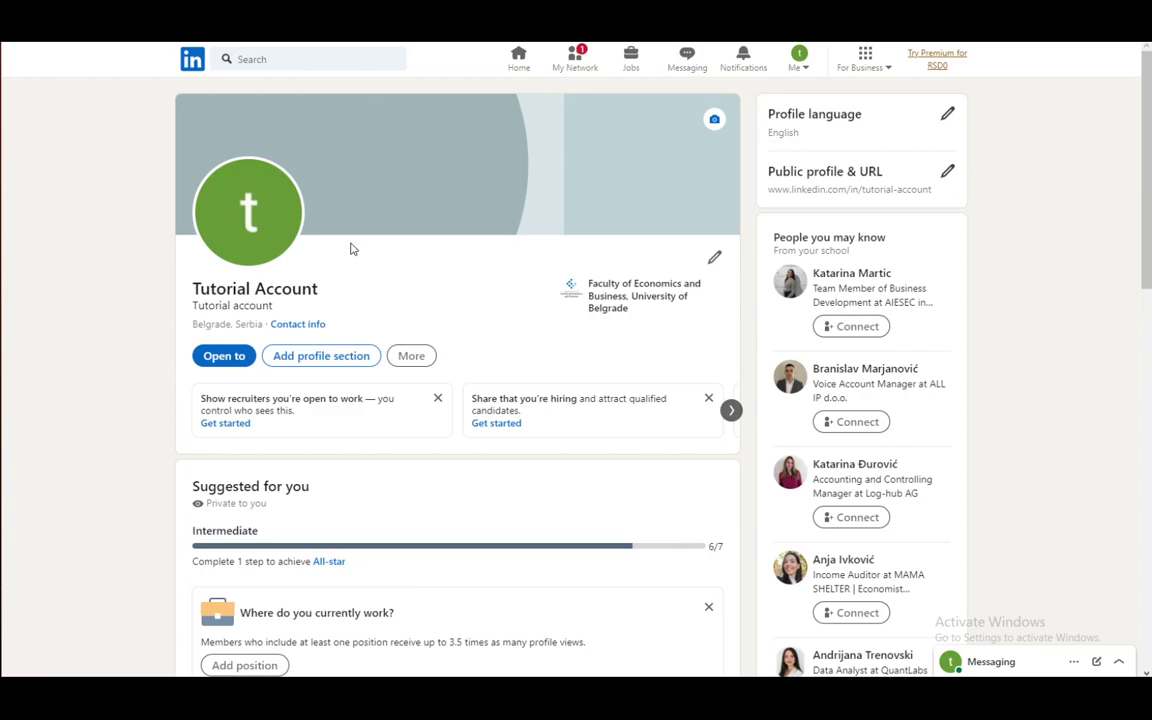
scroll("down", 3)
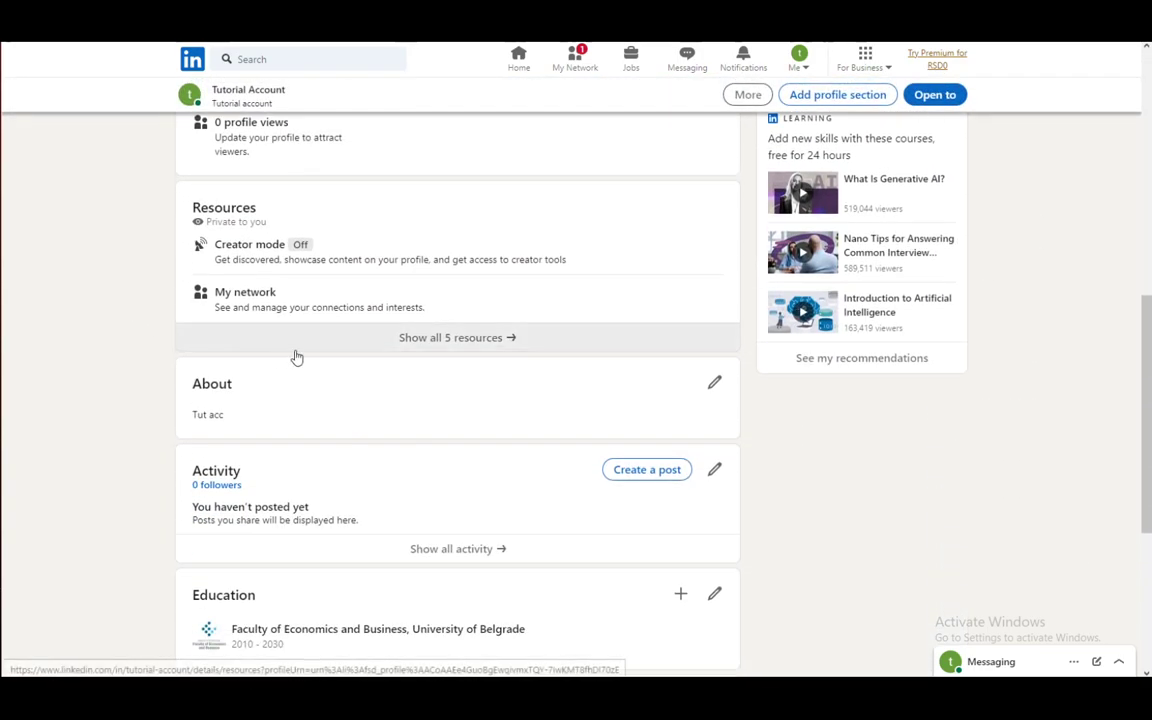
- Show all 5 profile resources to reach My items and Saved posts
left_click(456, 336)
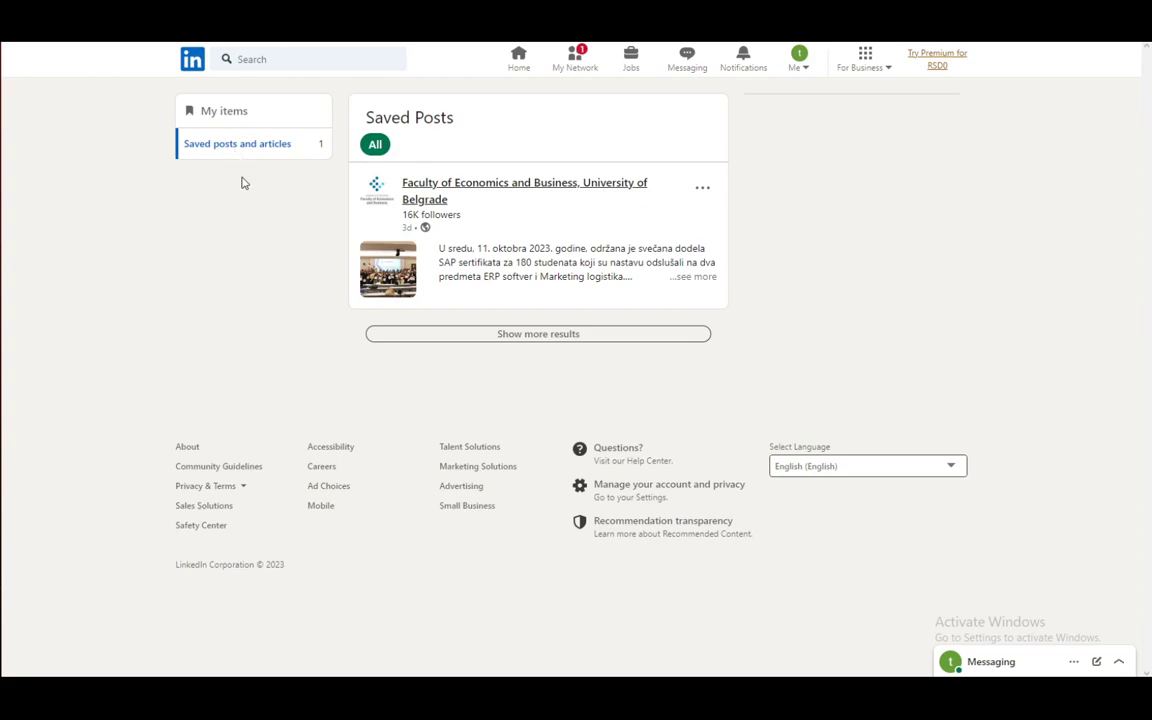
mouse_move(430, 222)
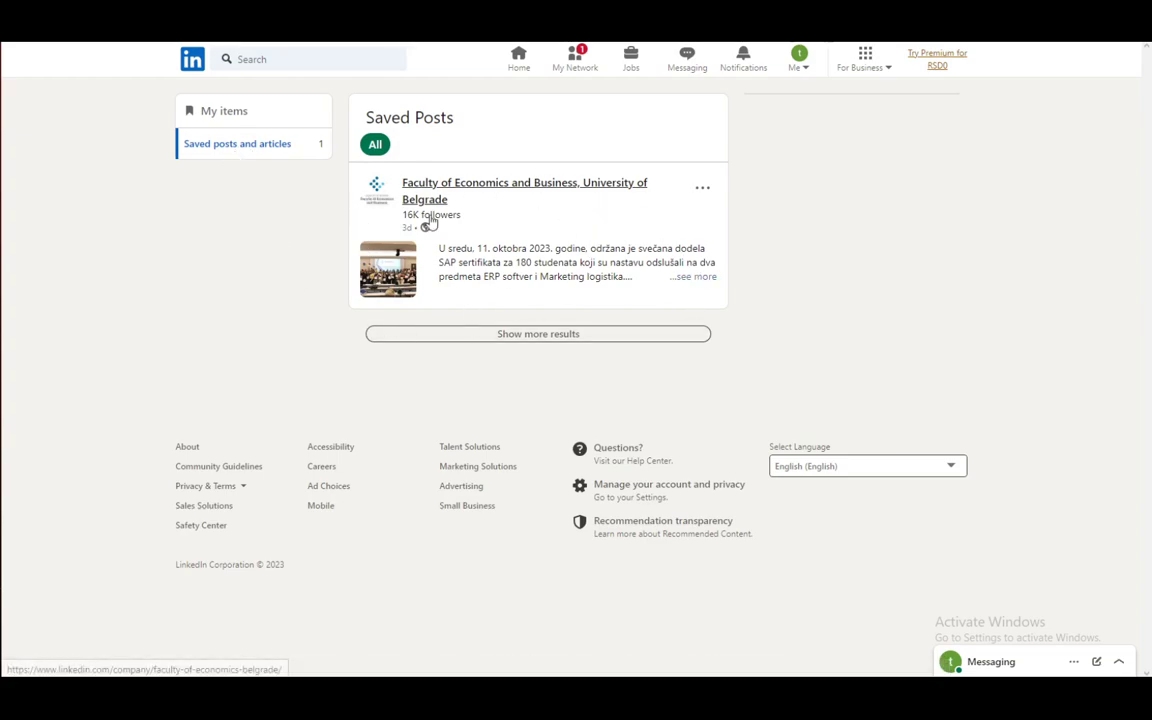
mouse_move(448, 220)
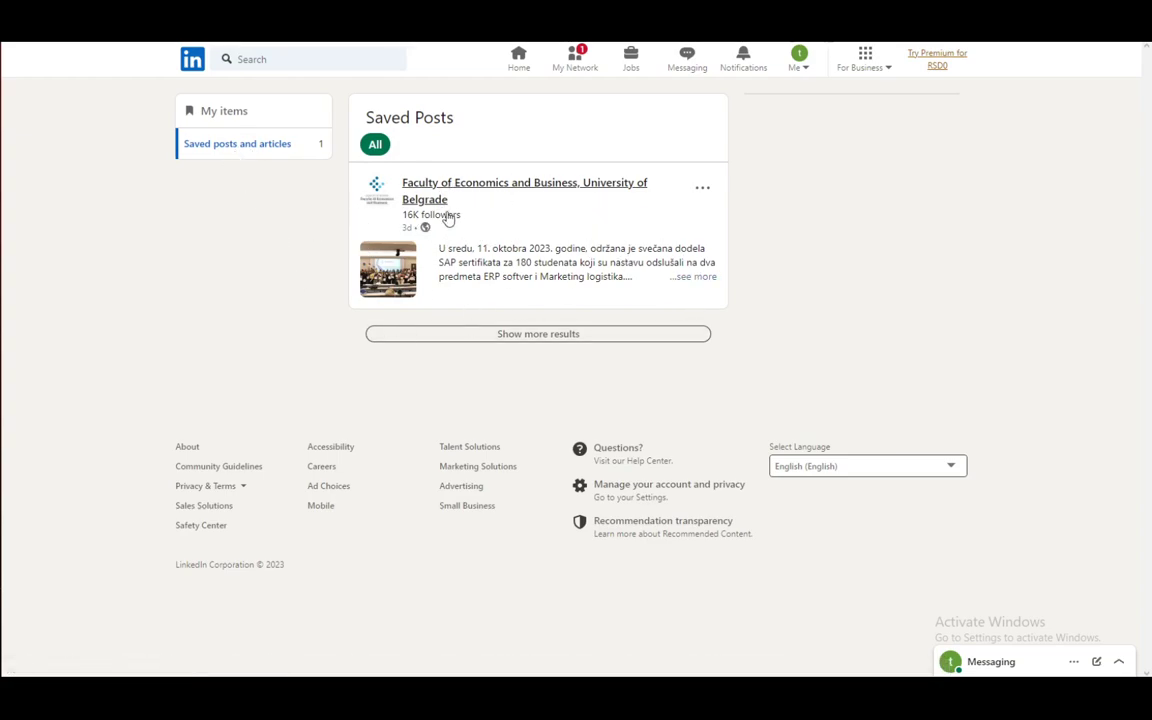
mouse_move(88, 152)
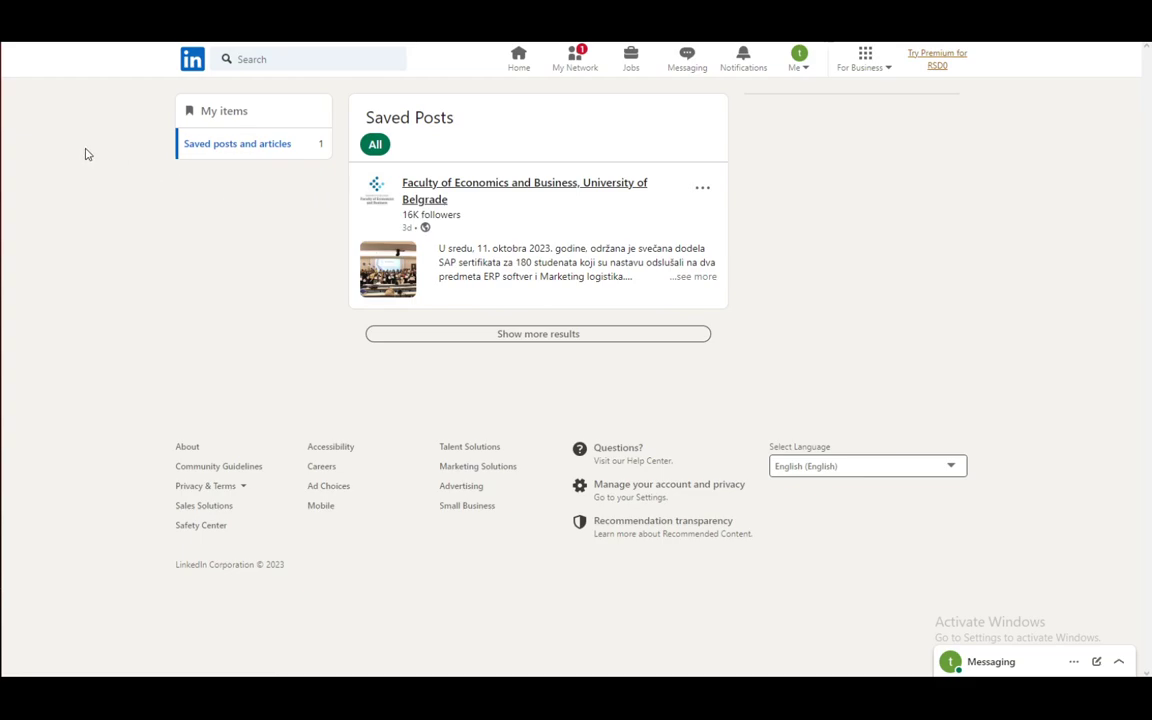
mouse_move(384, 164)
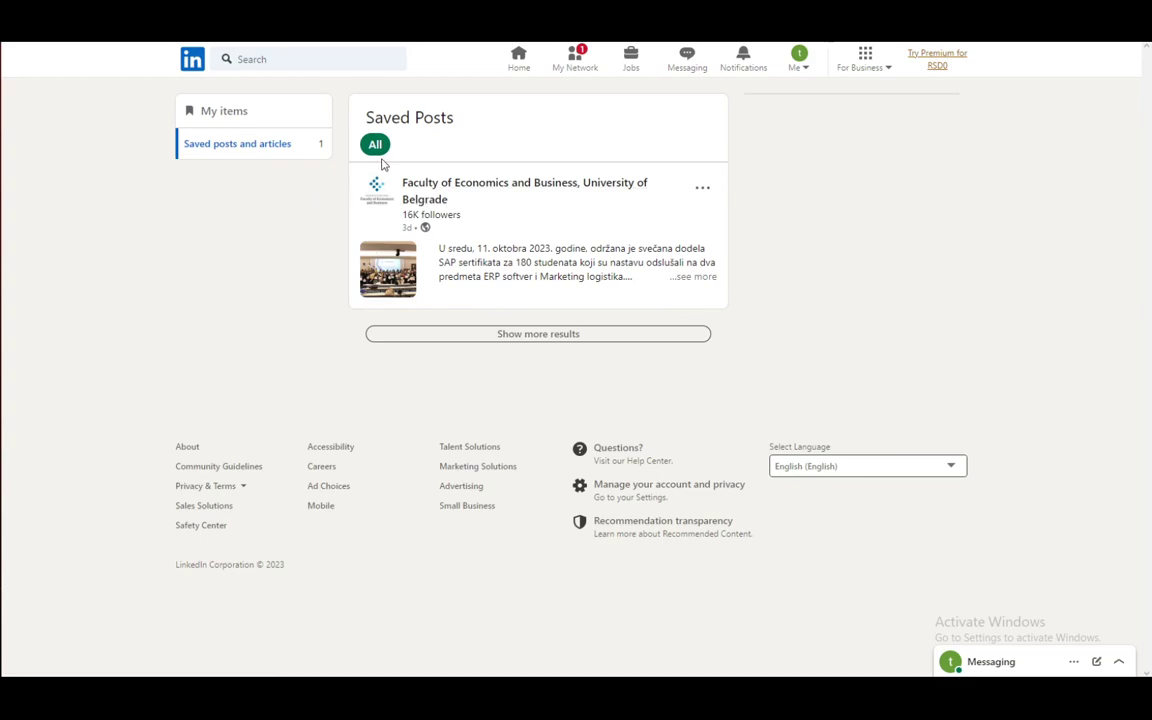
mouse_move(328, 164)
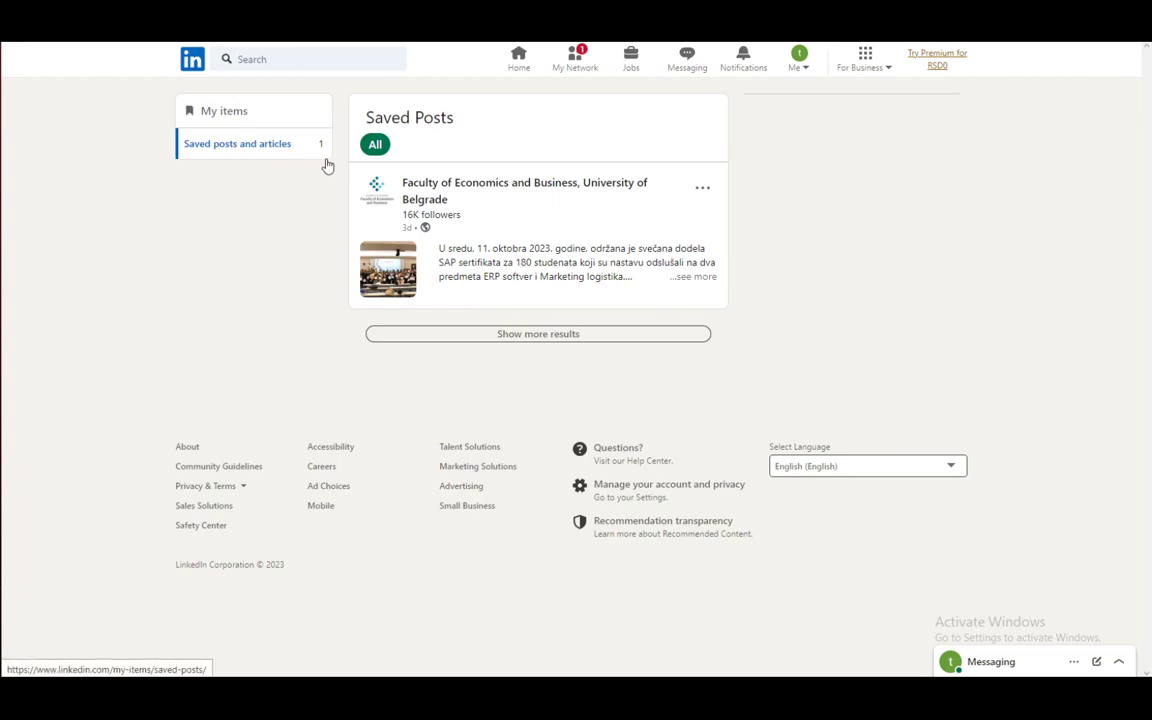
mouse_move(292, 164)
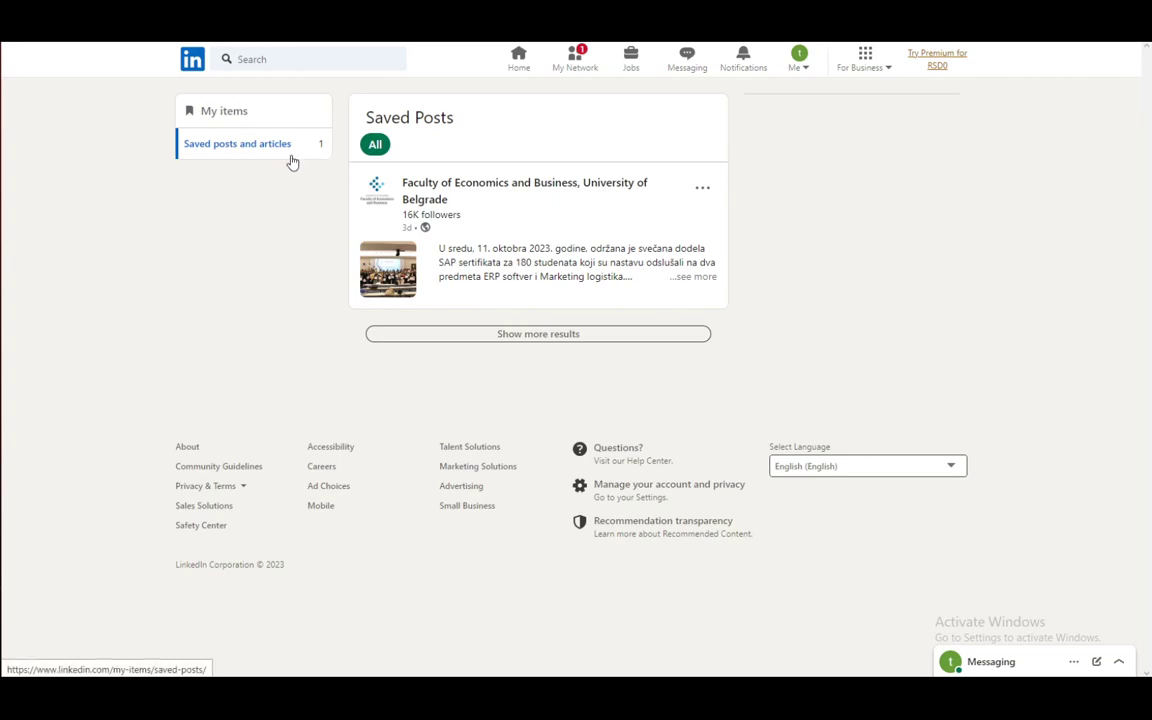
mouse_move(280, 88)
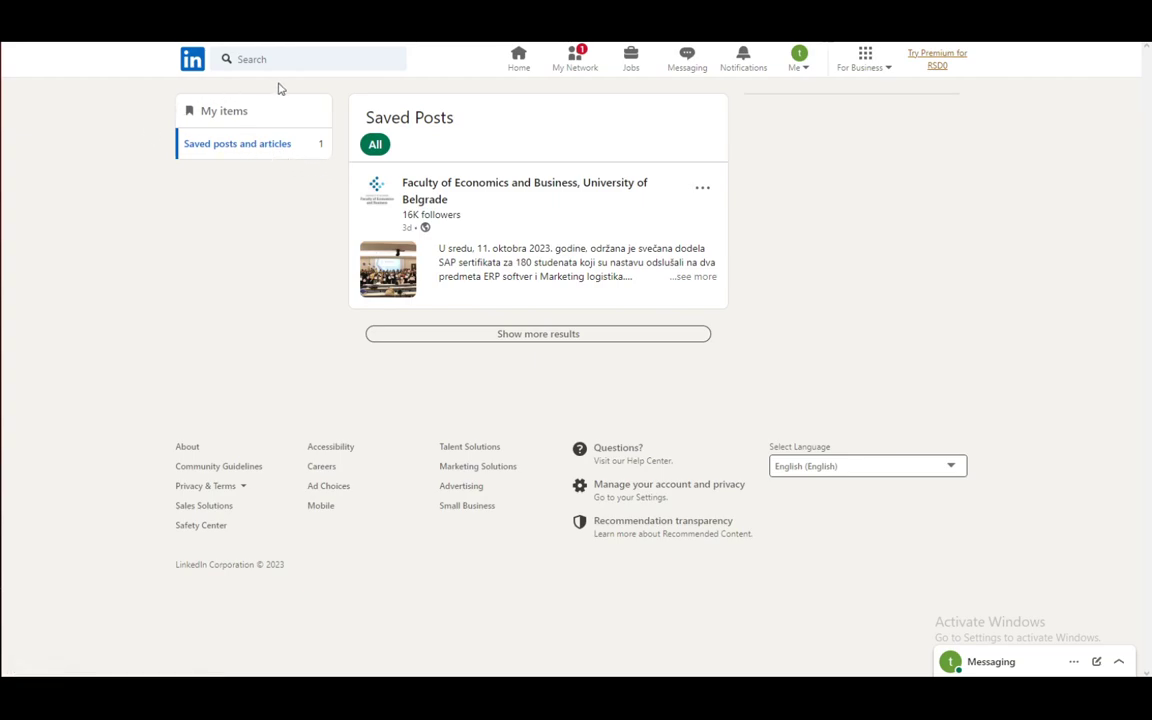
mouse_move(190, 88)
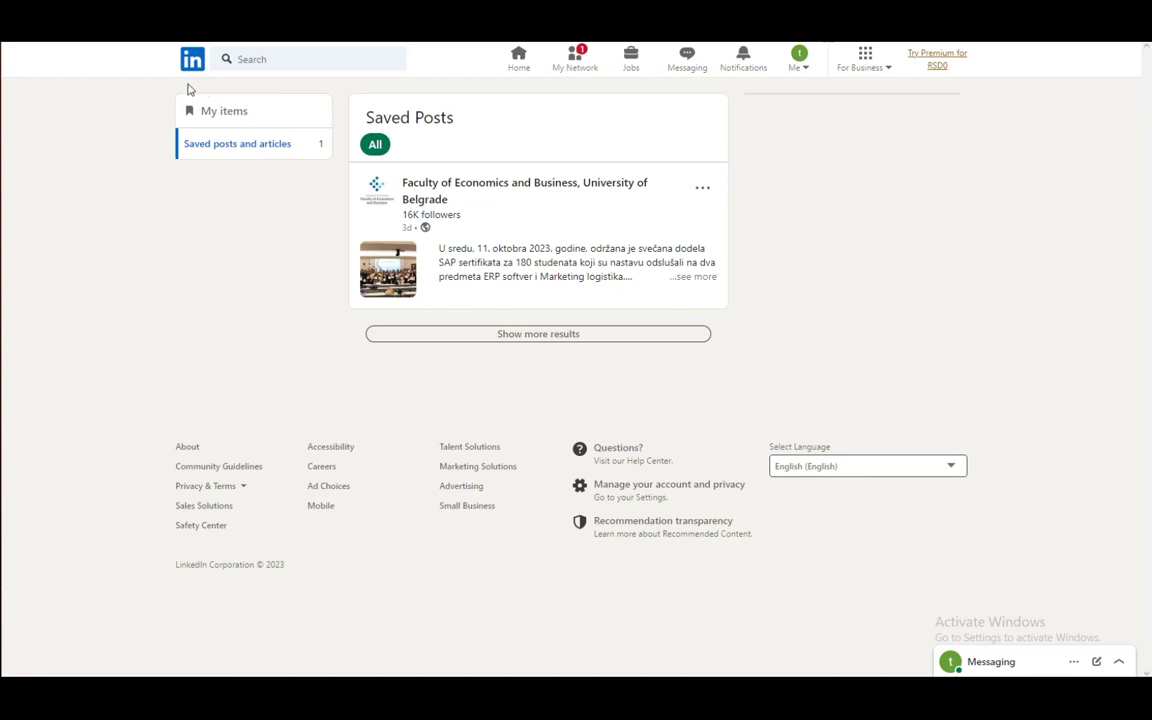